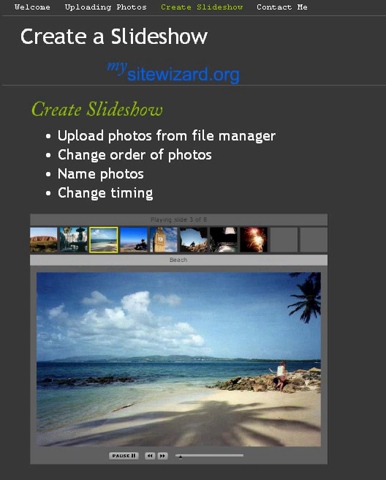
Leave the finished slideshow preview so the empty Create Slideshow page reloads.
click(201, 7)
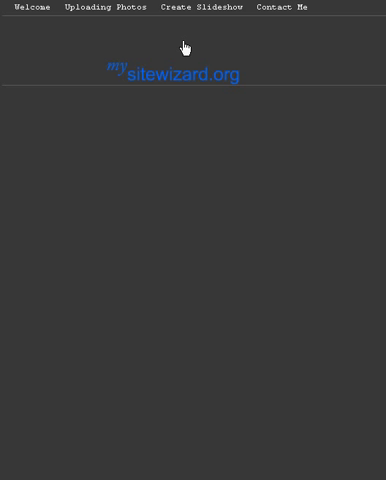
Edit the Create Slideshow page and open the File Manager to insert a Library image.
click(202, 7)
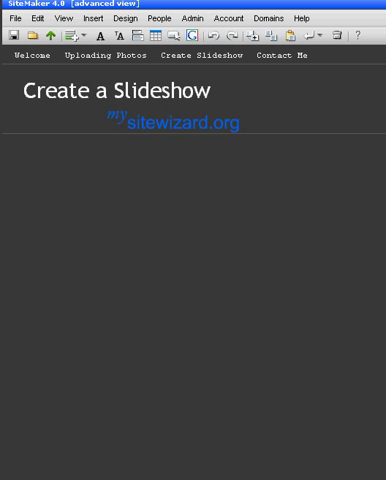
mouse_move(80, 92)
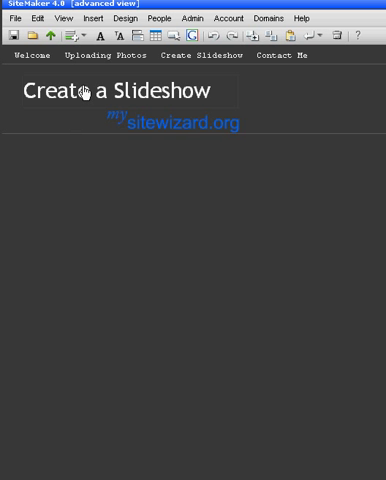
mouse_move(89, 19)
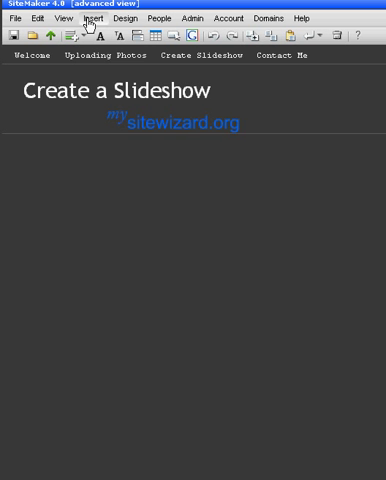
click(92, 18)
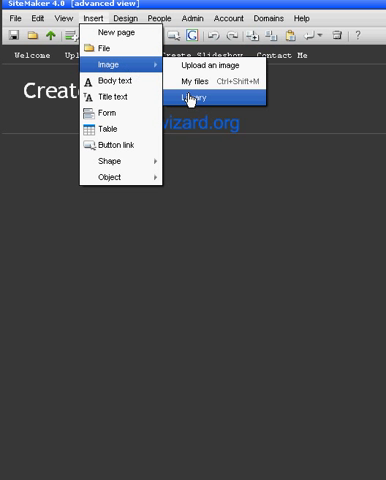
click(195, 96)
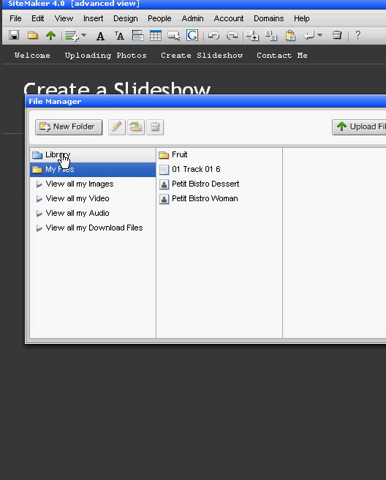
Insert the Slideshow 1 widget from the Library's Image tools.
click(54, 155)
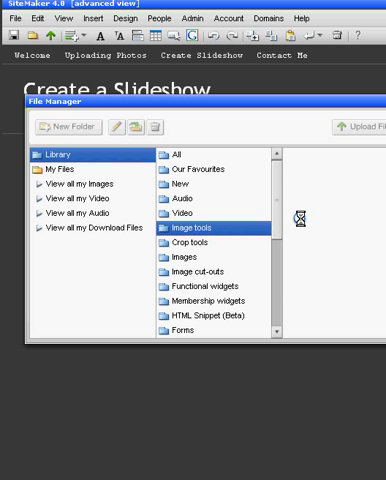
click(200, 228)
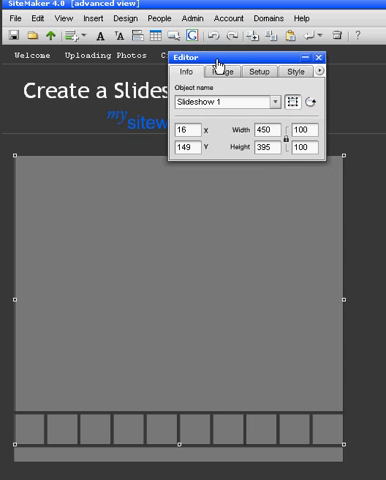
Add Ayers Rock, Beach, Beach couple, Big Ben and City lights from Library Images.
click(225, 71)
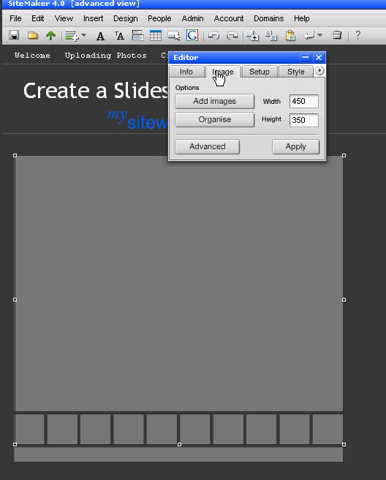
click(204, 104)
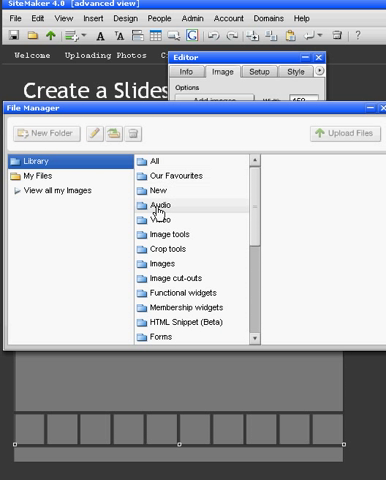
click(160, 271)
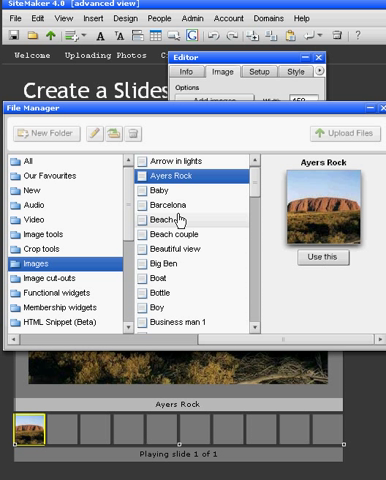
click(173, 216)
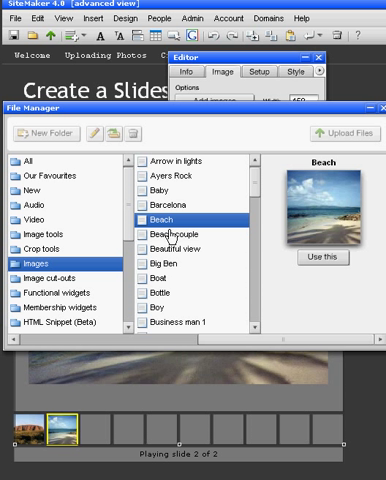
click(174, 234)
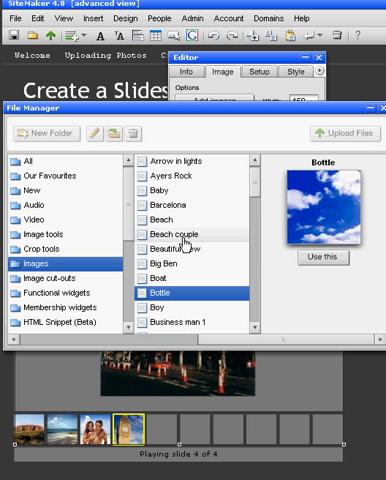
scroll(down, 3)
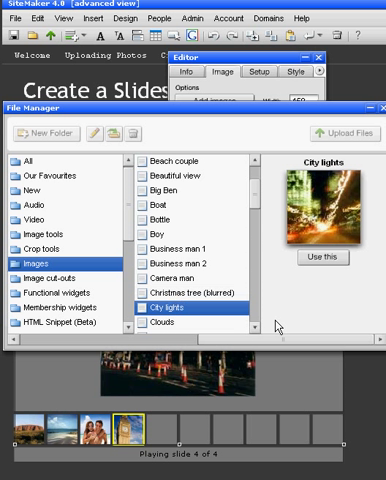
click(322, 257)
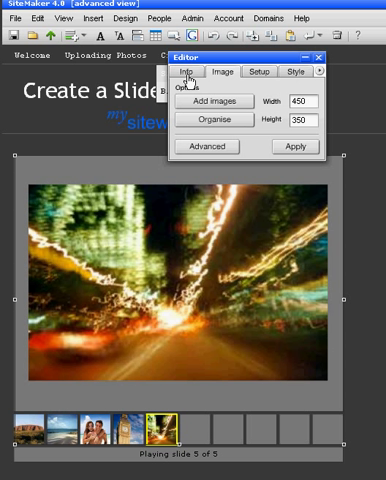
Close the File Manager and return to the slideshow's Image settings showing five slides.
click(193, 71)
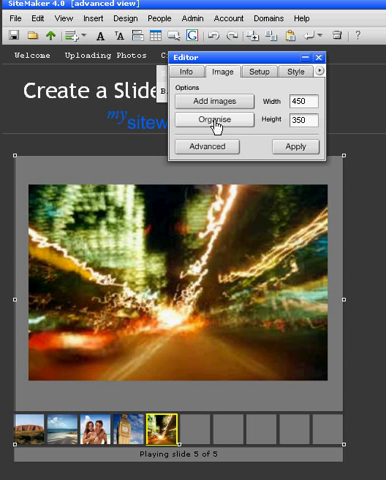
Open the Gallery Organiser listing the five slides for reordering.
click(208, 119)
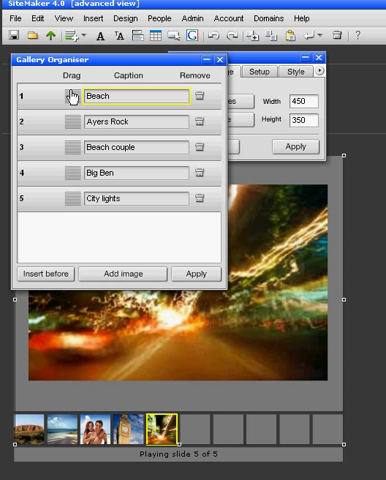
mouse_move(74, 204)
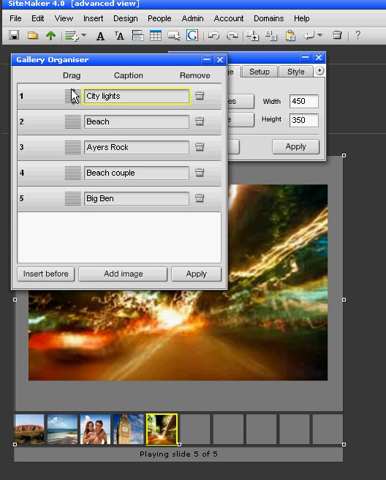
mouse_move(113, 265)
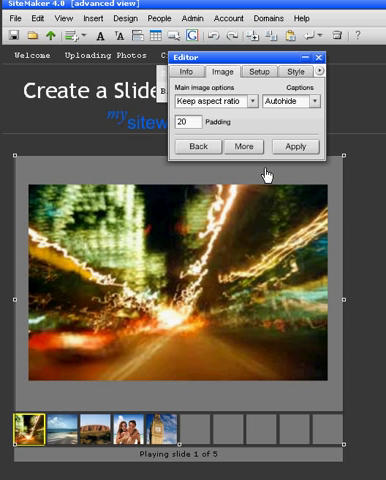
Show the slideshow's control options, including autohide and the slide interval setting.
click(239, 146)
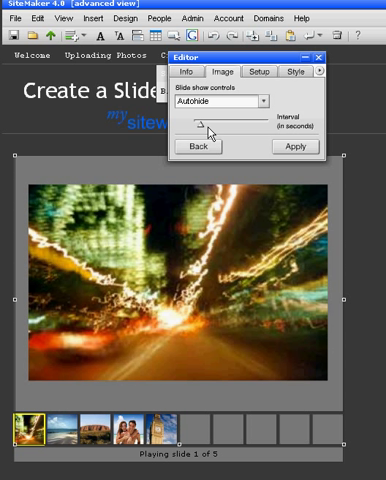
mouse_move(206, 131)
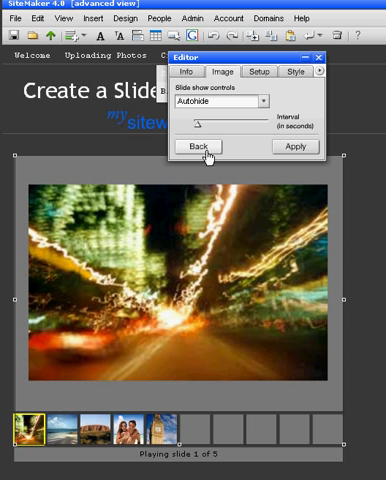
mouse_move(297, 149)
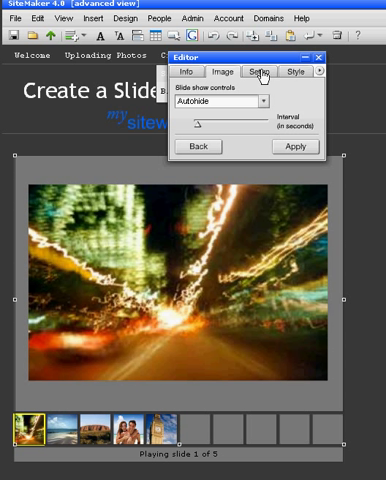
Open the slideshow's Setup settings and browse for a background music track.
click(261, 72)
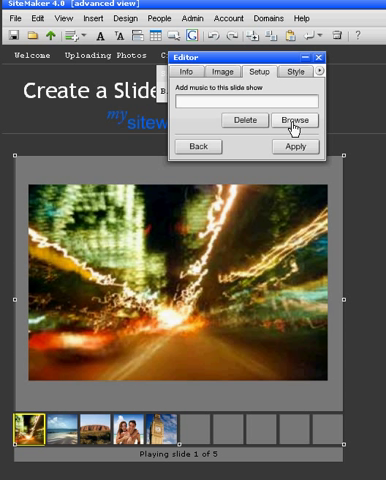
click(294, 119)
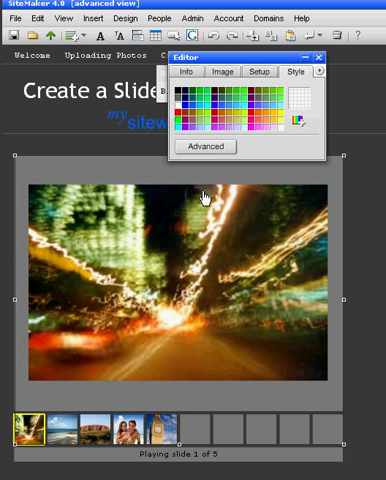
mouse_move(313, 331)
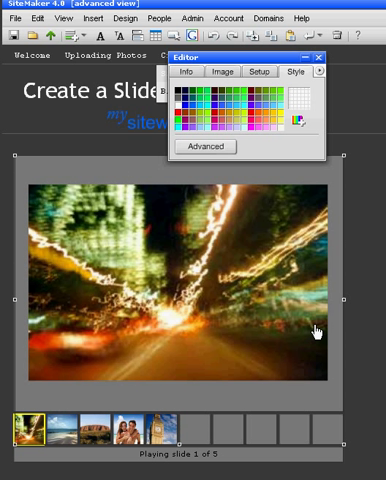
mouse_move(175, 210)
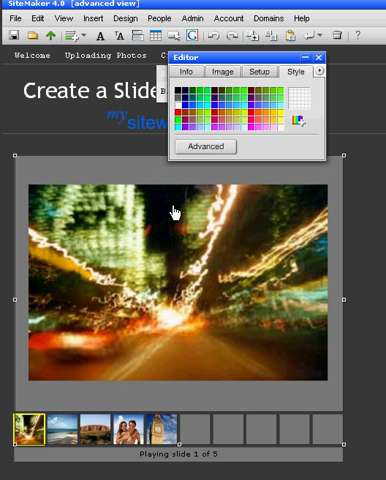
mouse_move(263, 103)
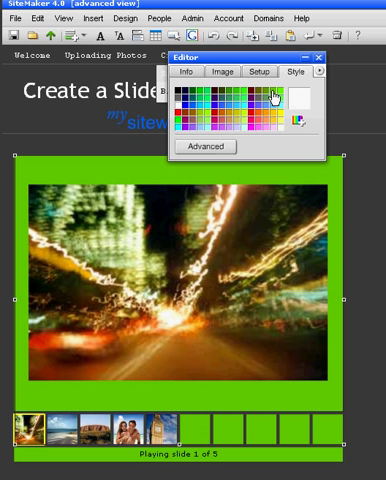
mouse_move(210, 125)
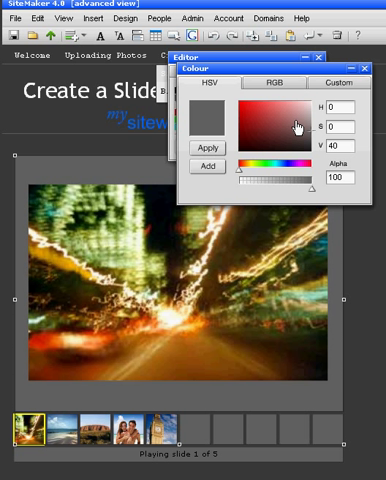
mouse_move(258, 166)
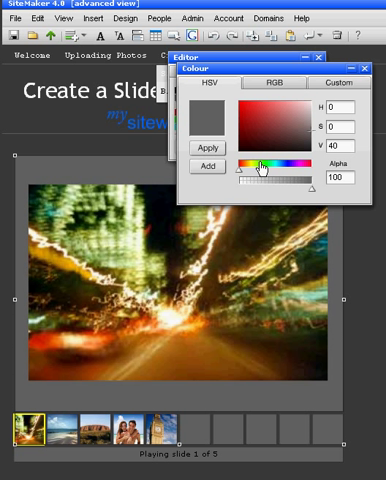